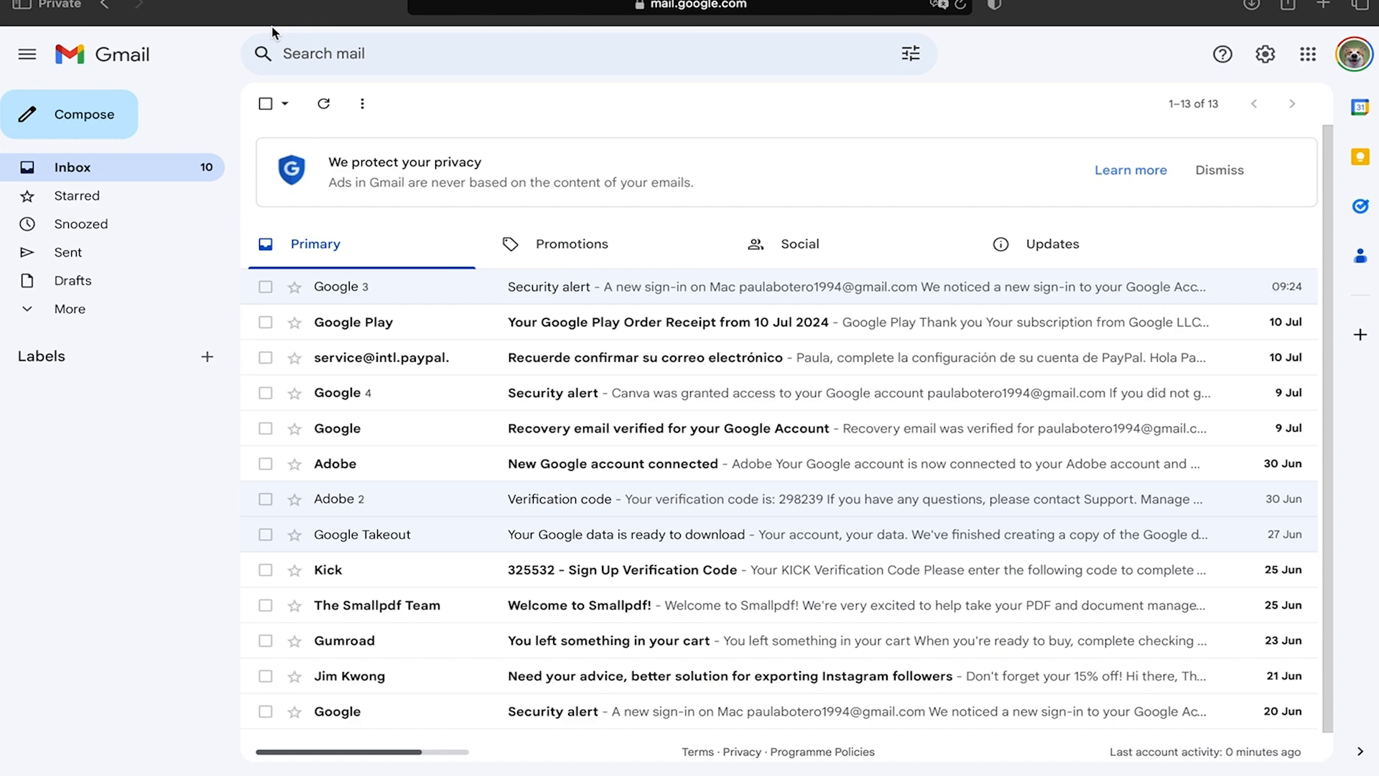
Search the mail for 'google' to list the eight matching inbox messages.
click(420, 53)
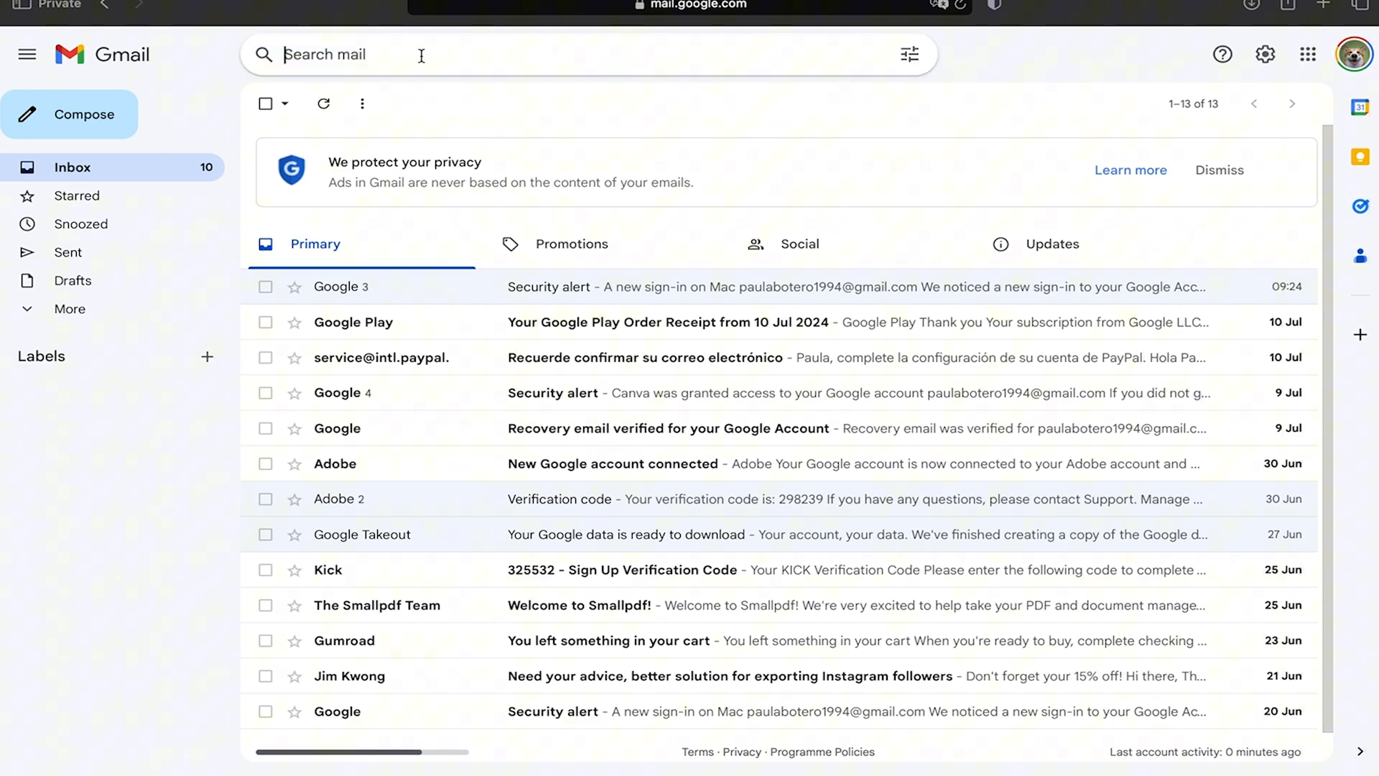
text(google)
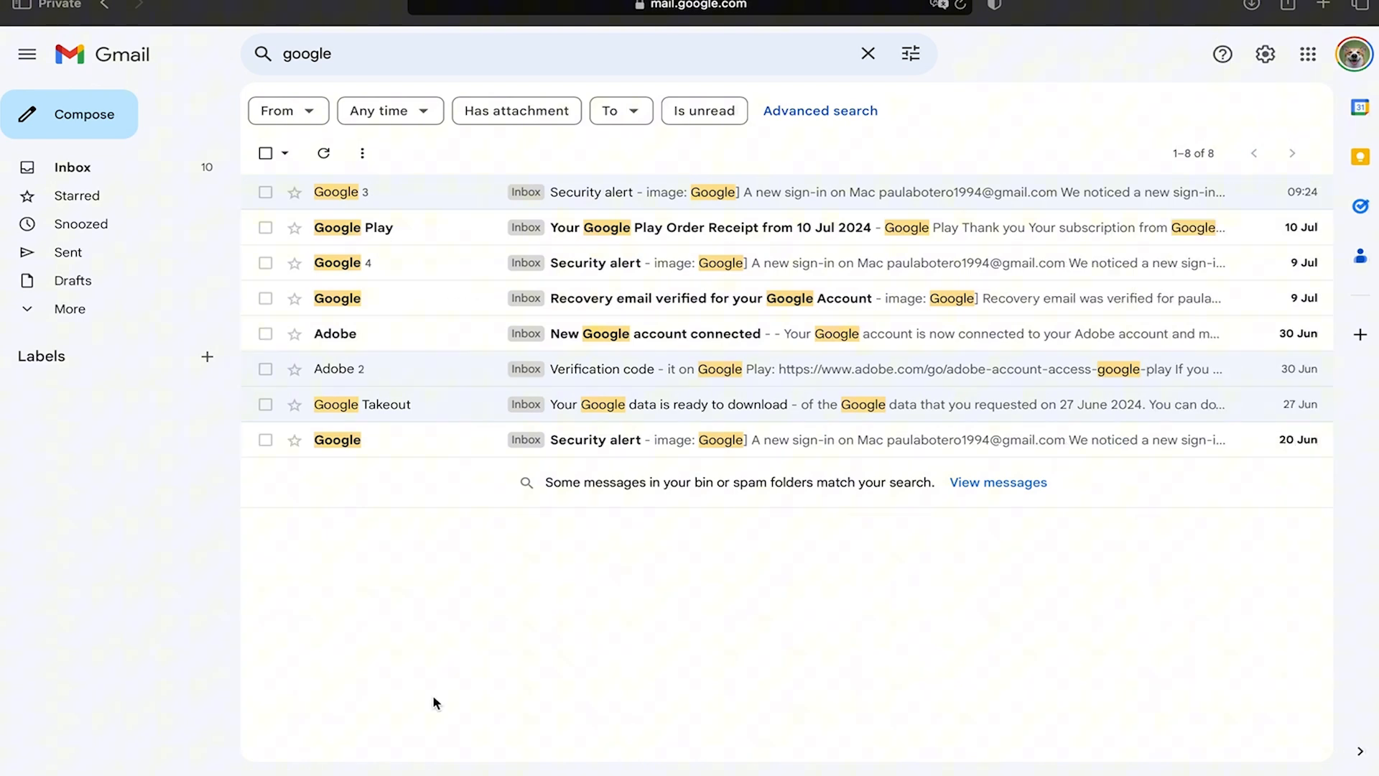
mouse_move(398, 202)
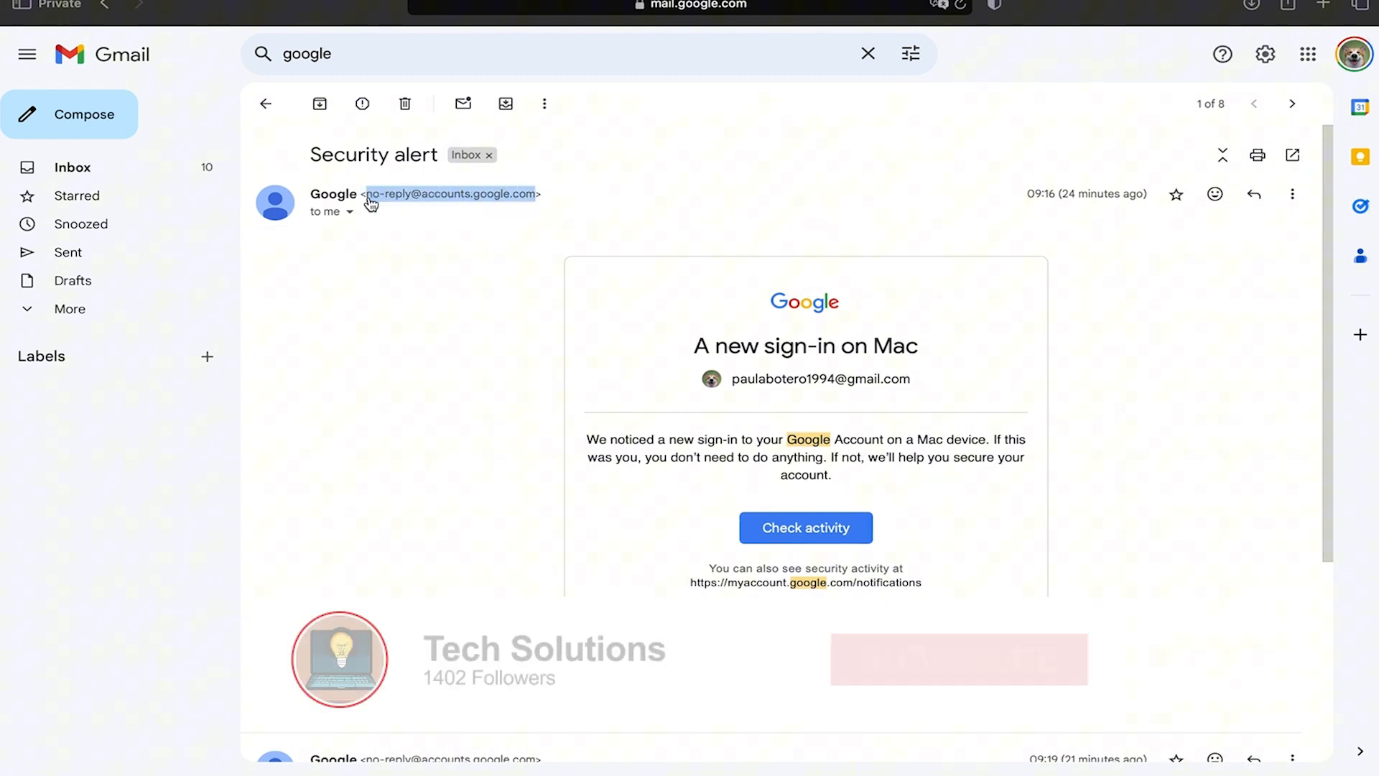
click(959, 660)
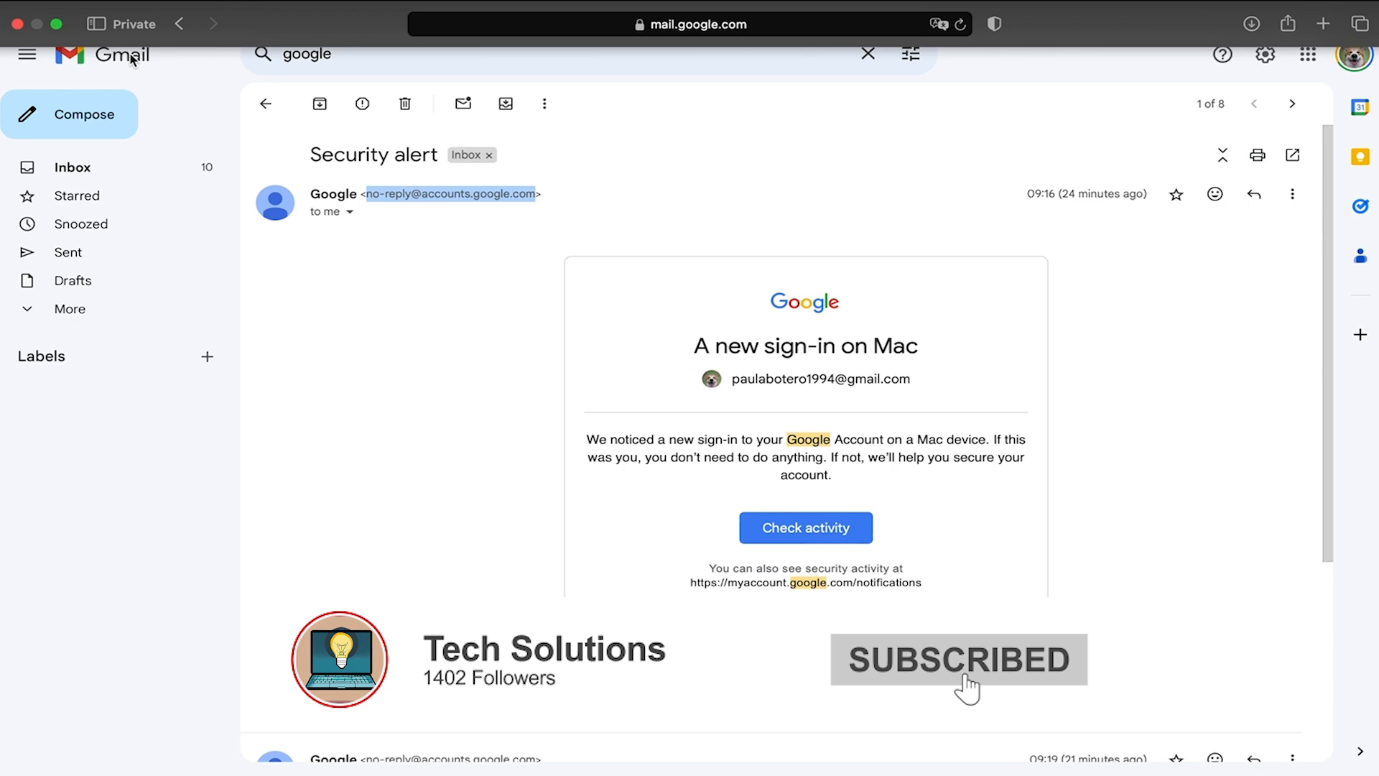
click(266, 103)
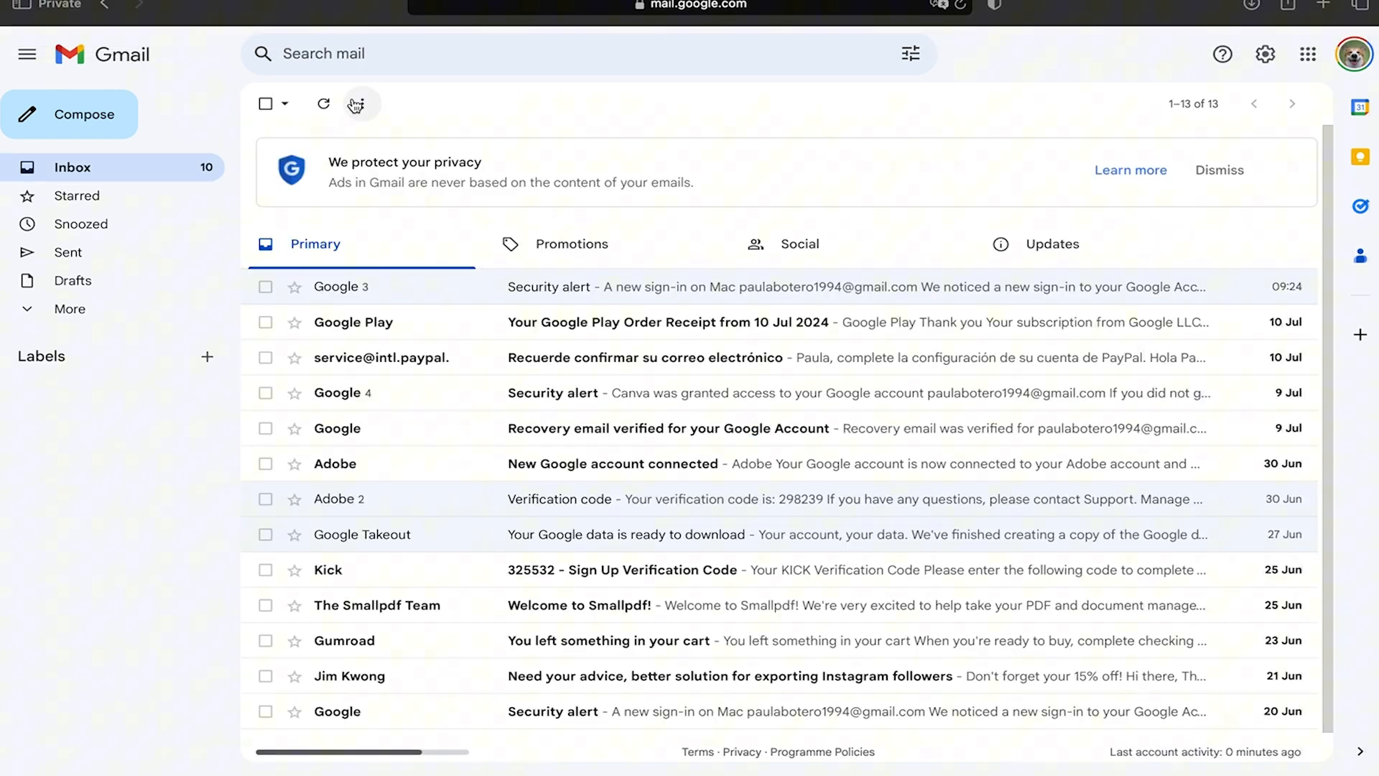
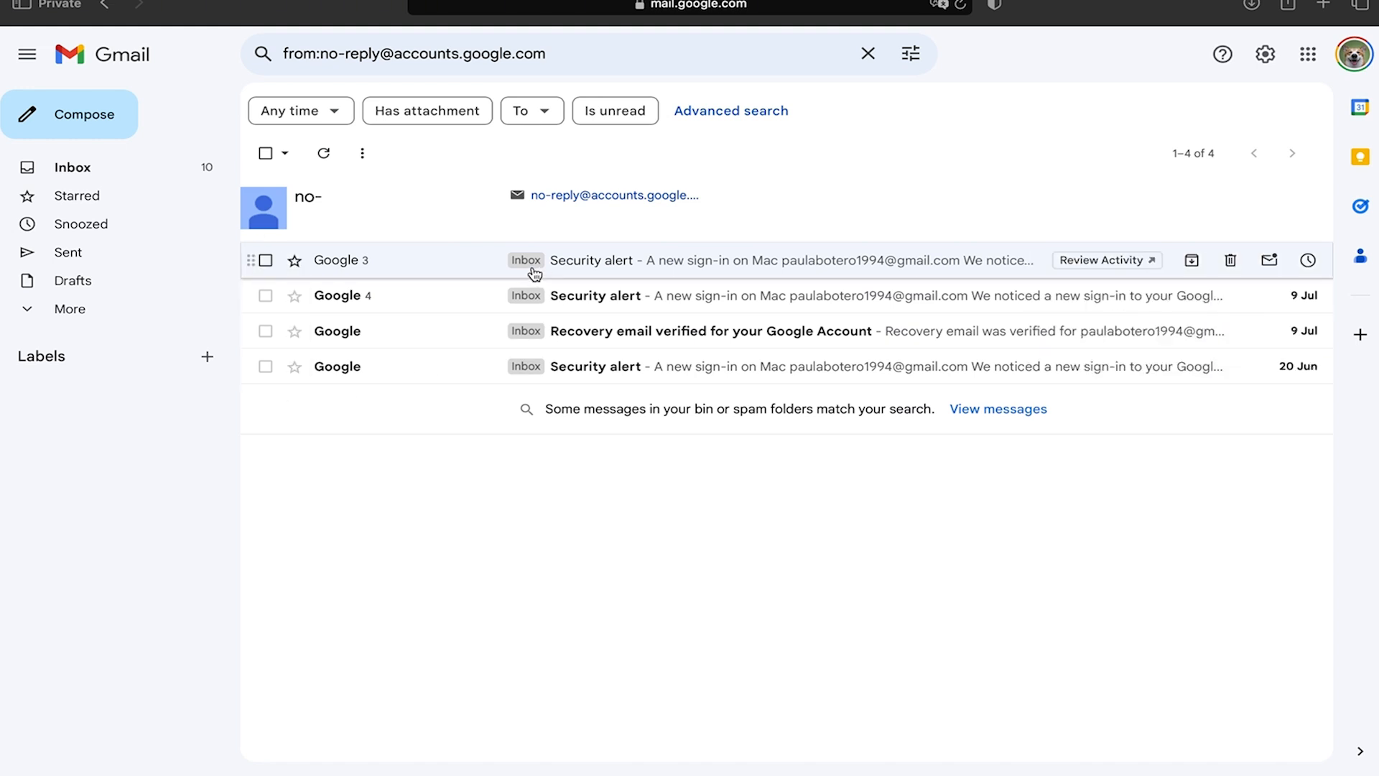
mouse_move(329, 268)
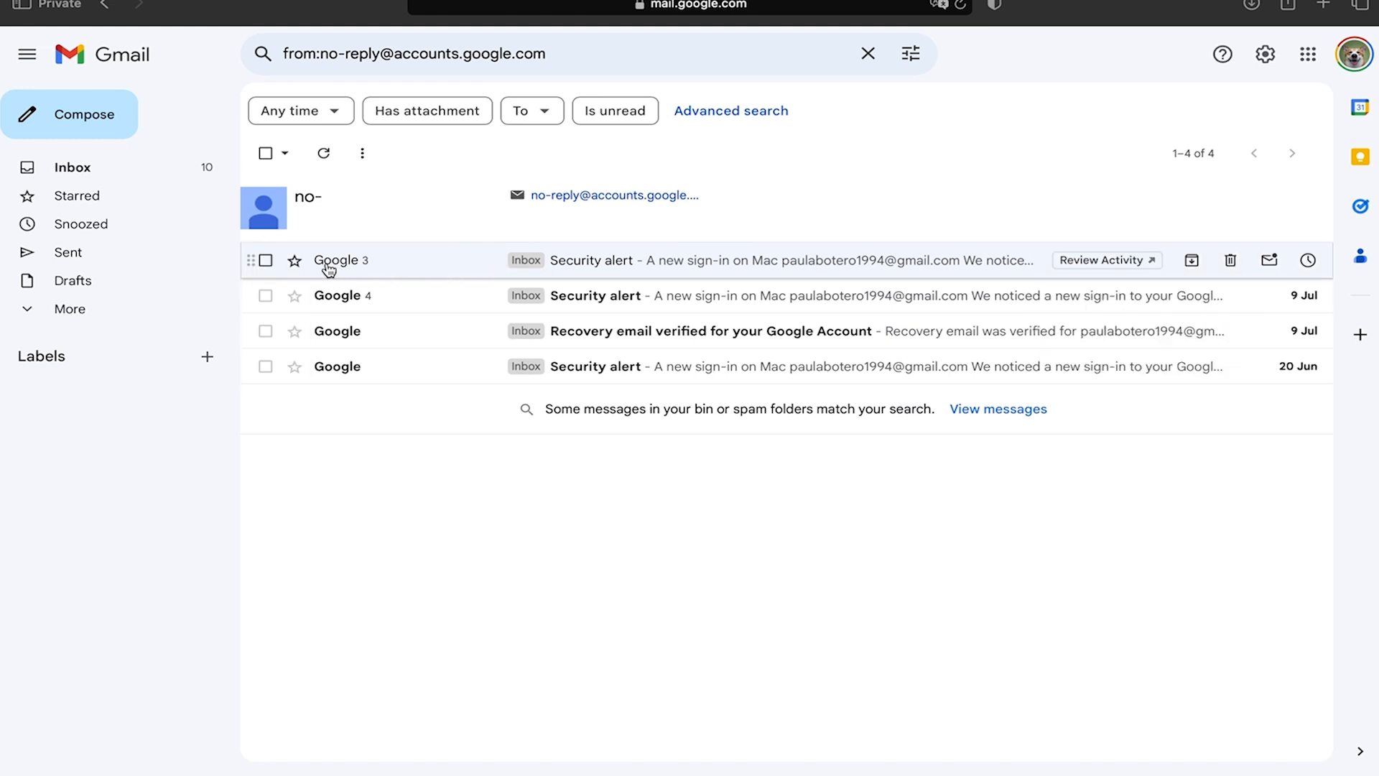
mouse_move(530, 493)
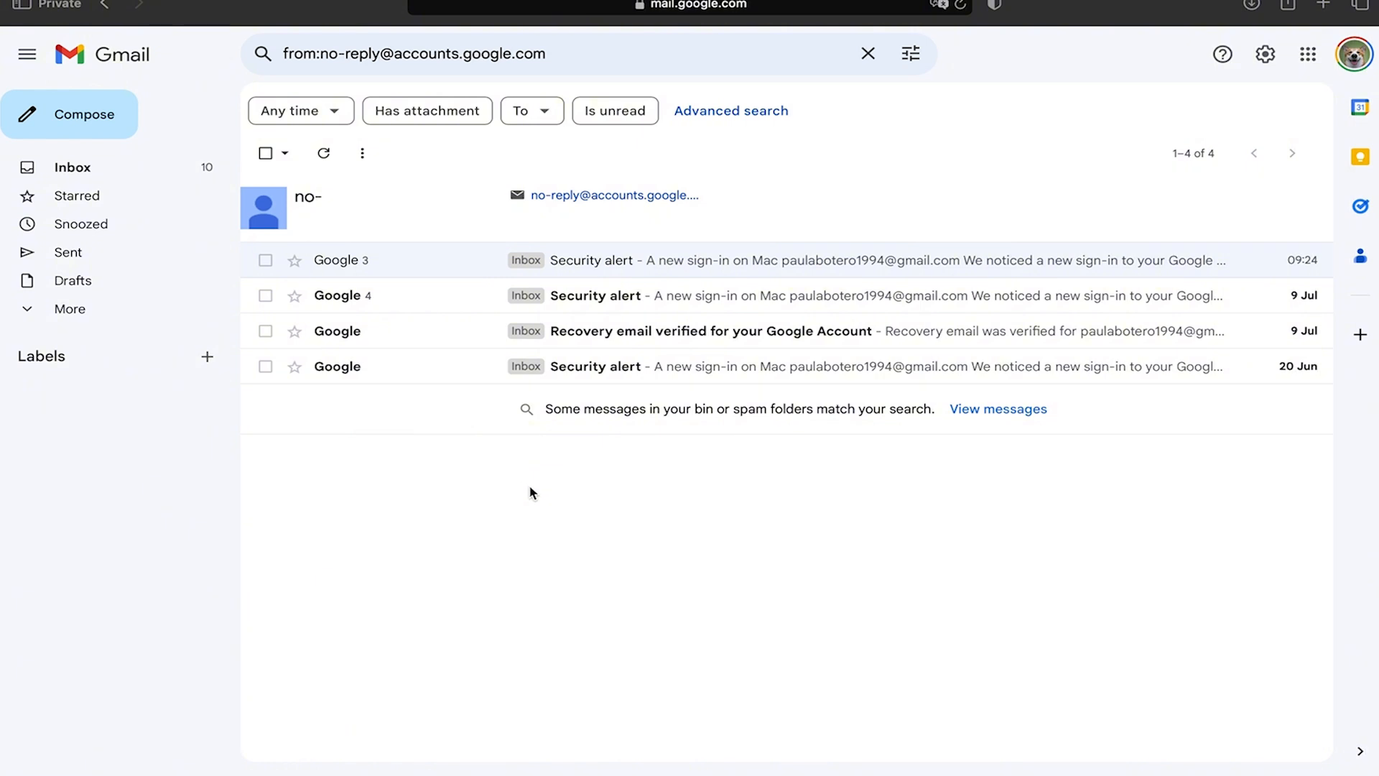
mouse_move(211, 96)
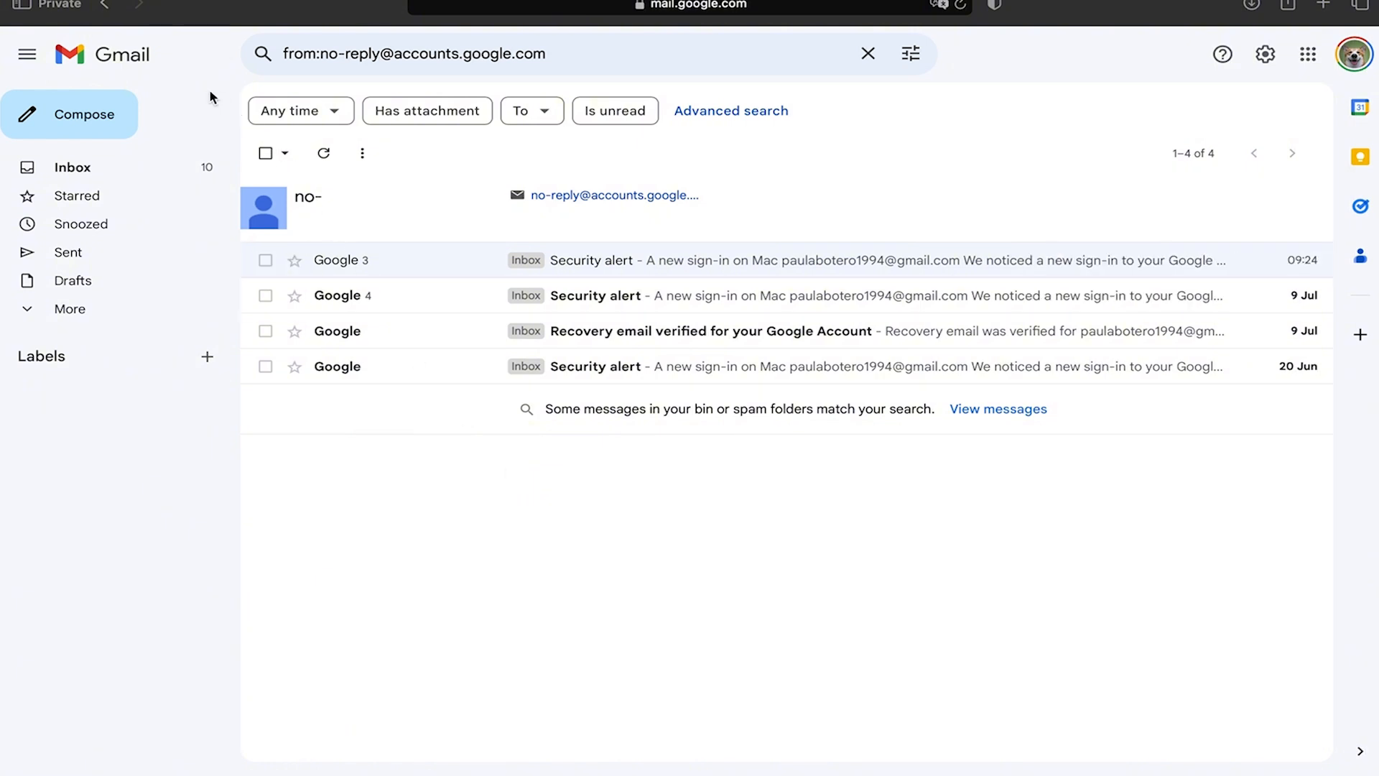
click(266, 153)
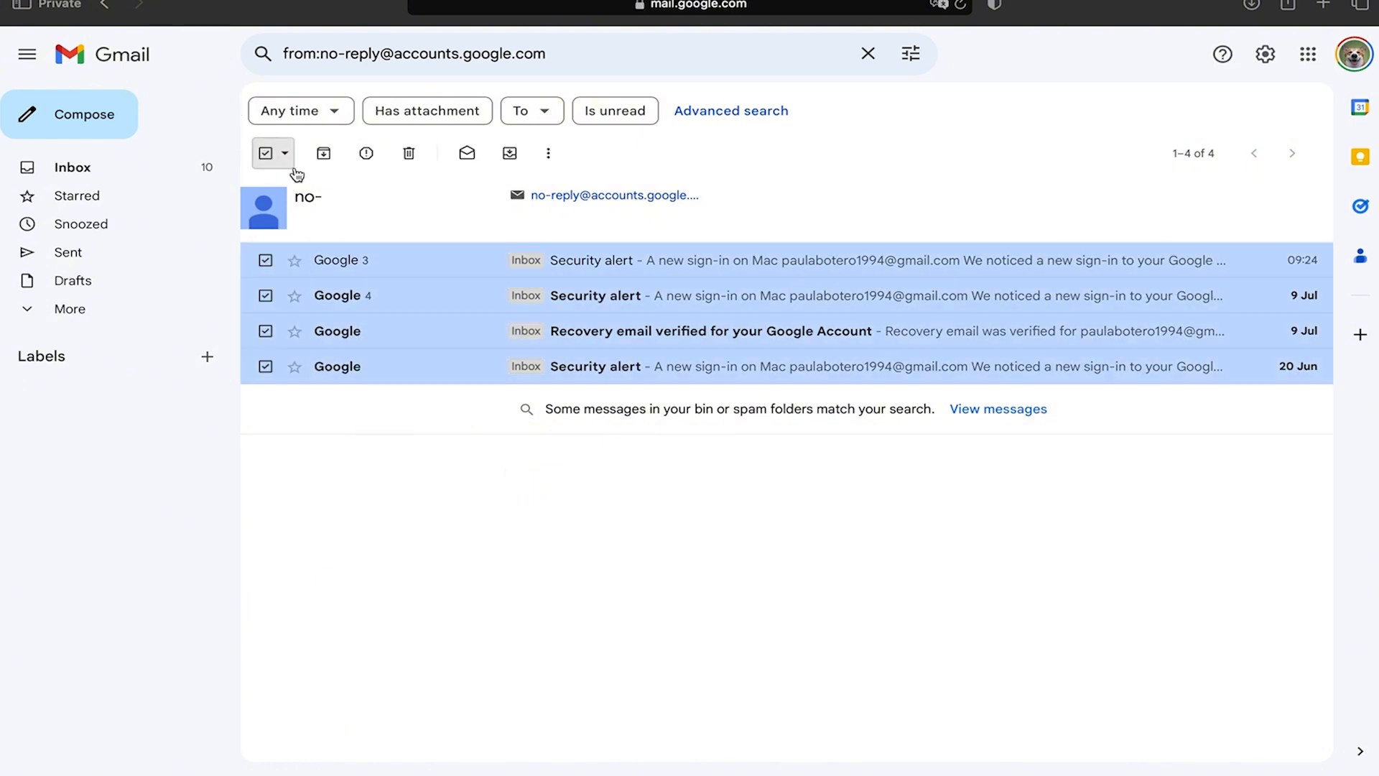
mouse_move(666, 559)
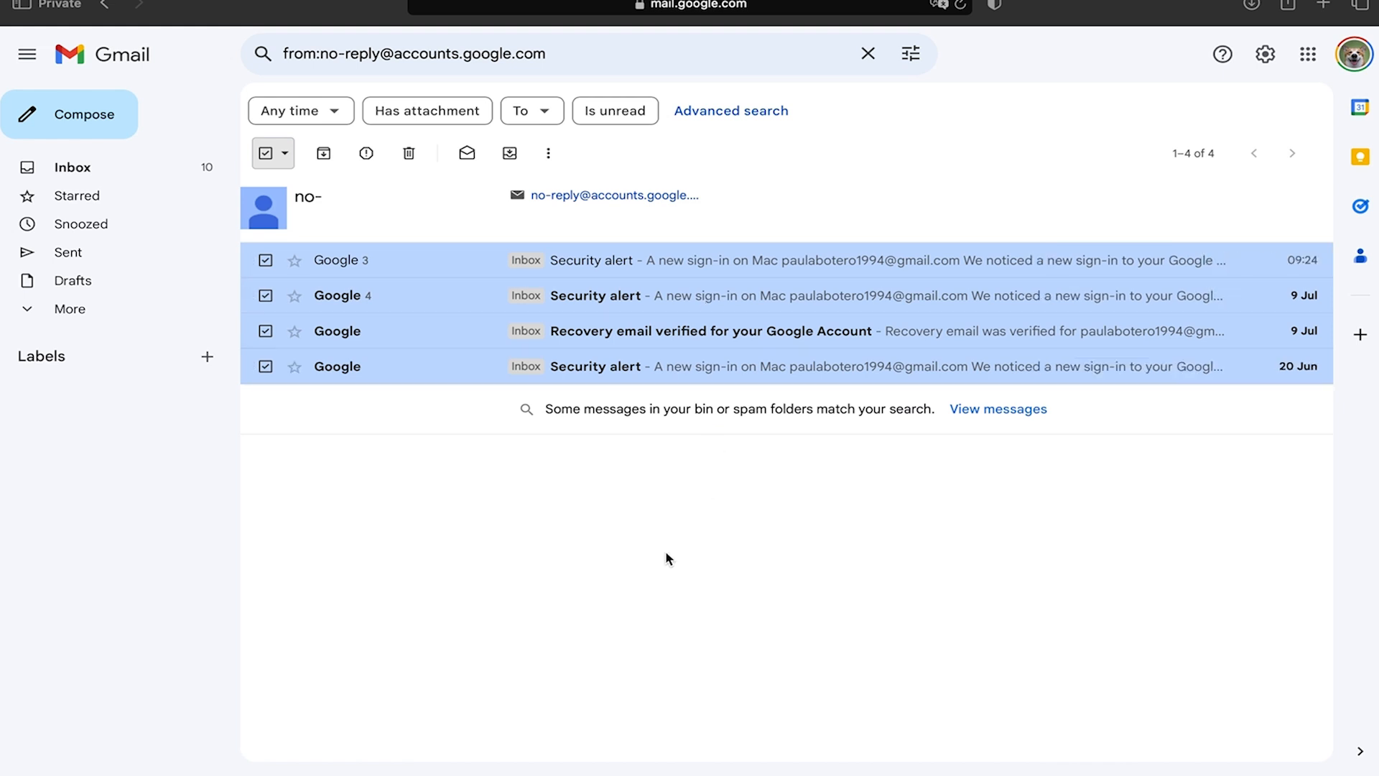
mouse_move(680, 555)
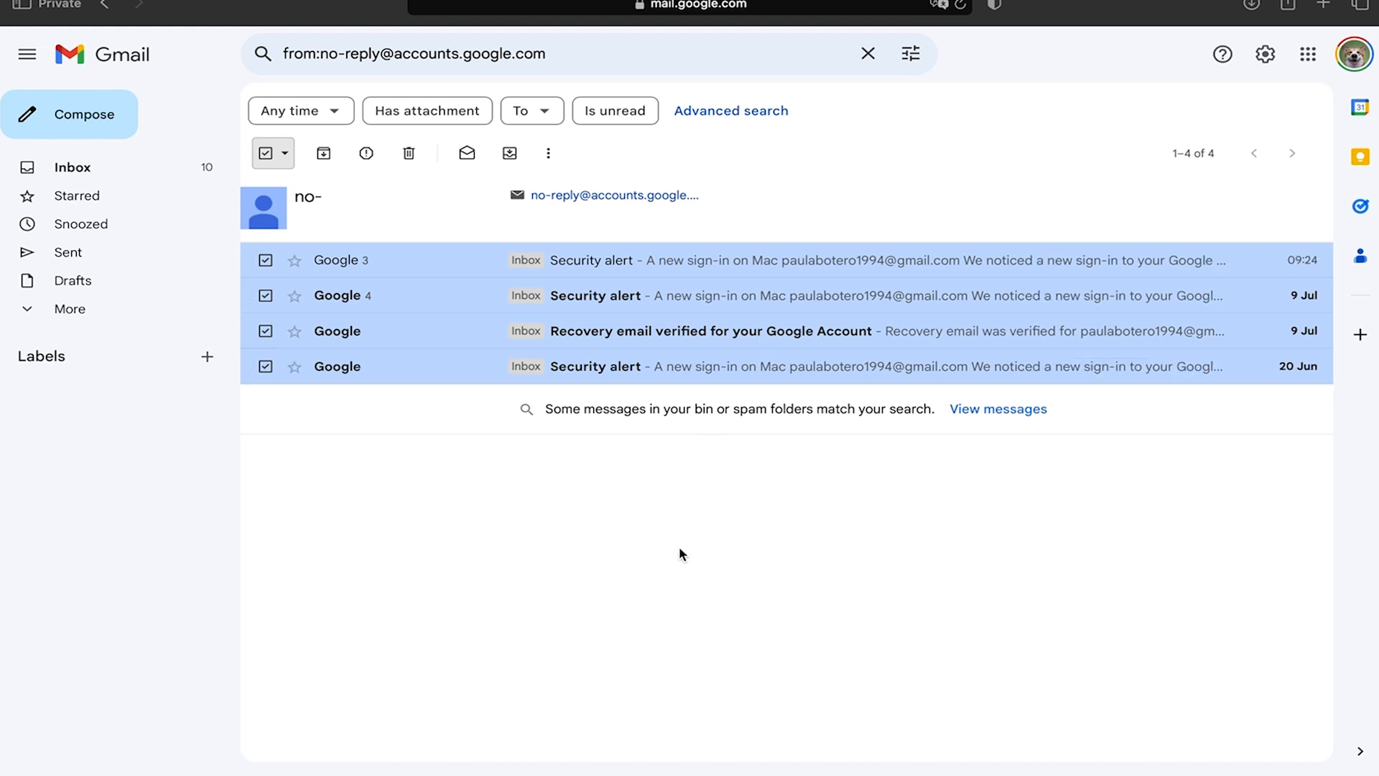
mouse_move(408, 153)
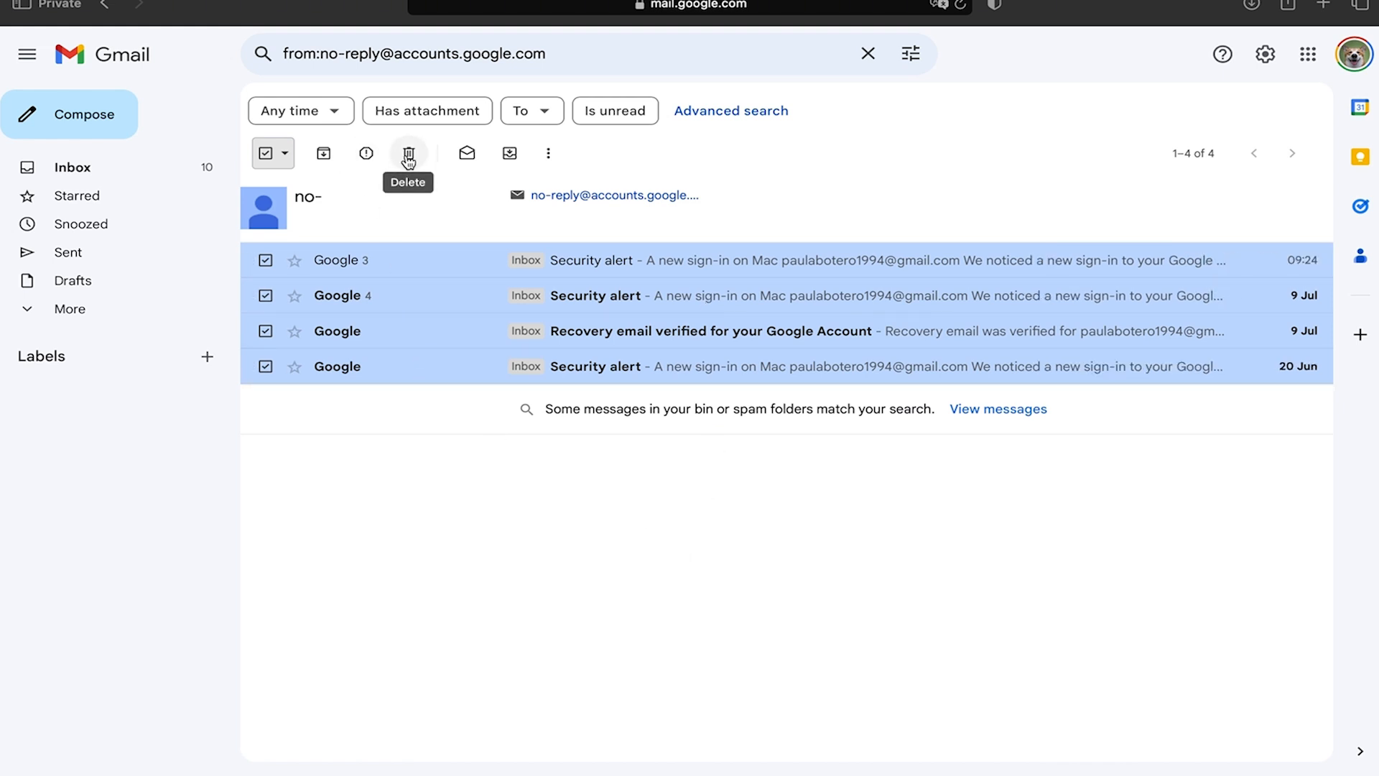
click(407, 153)
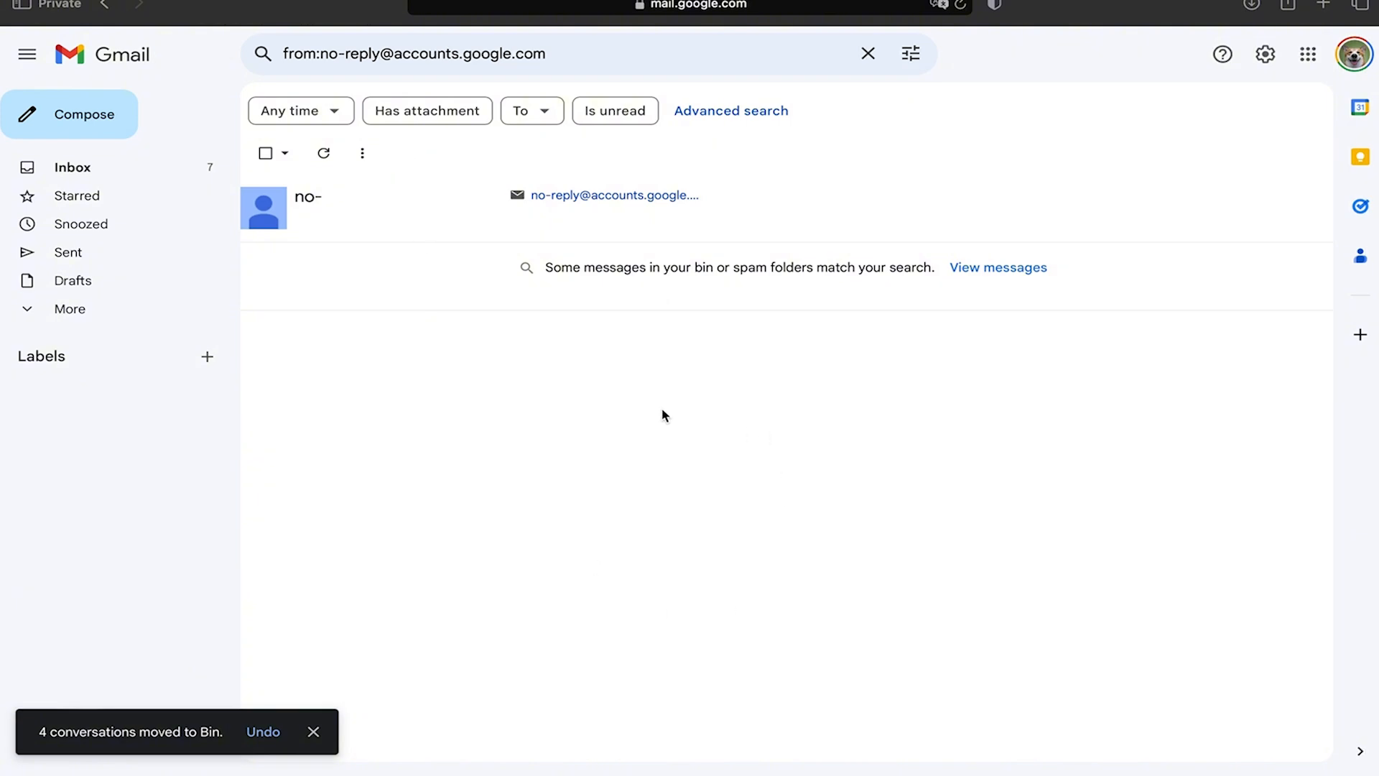
mouse_move(127, 310)
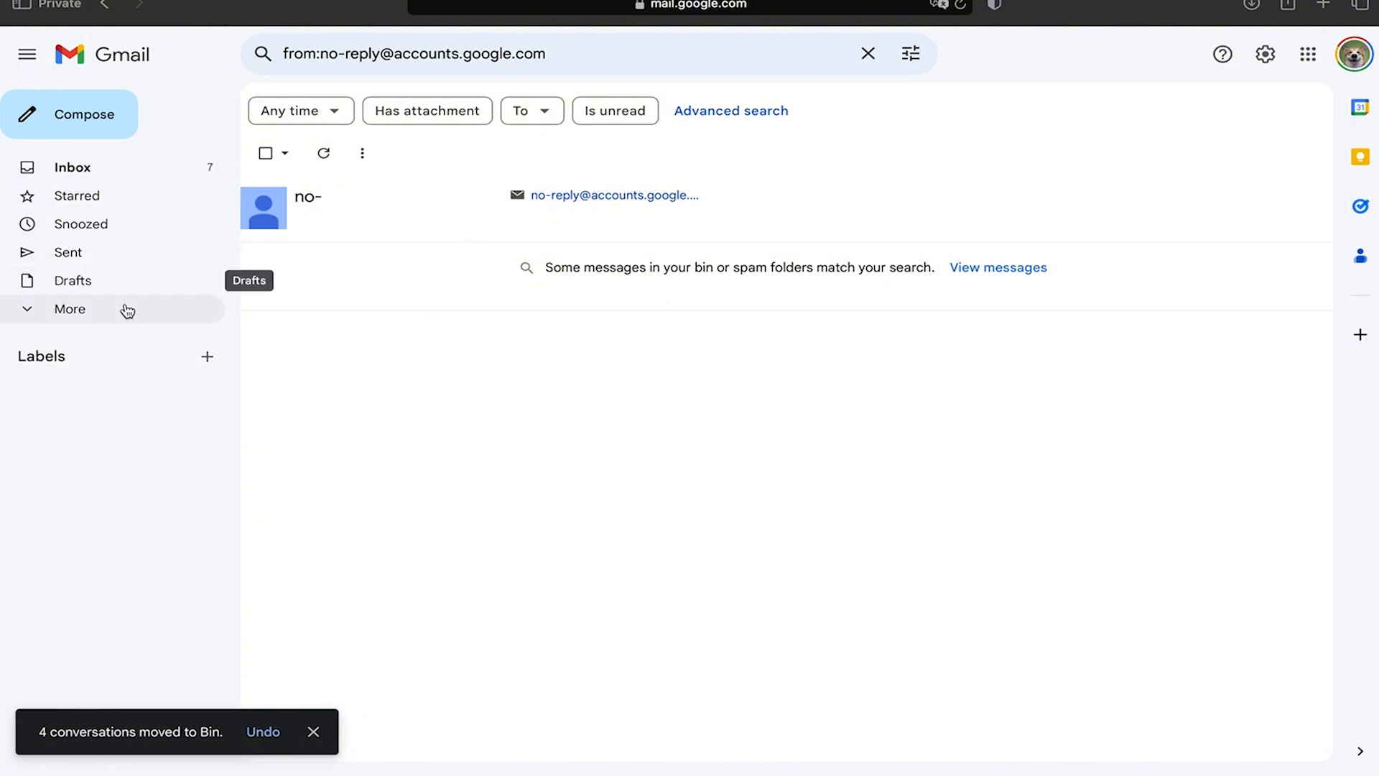
Expand the sidebar folder list to show Important, All Mail, Spam and Bin.
click(69, 309)
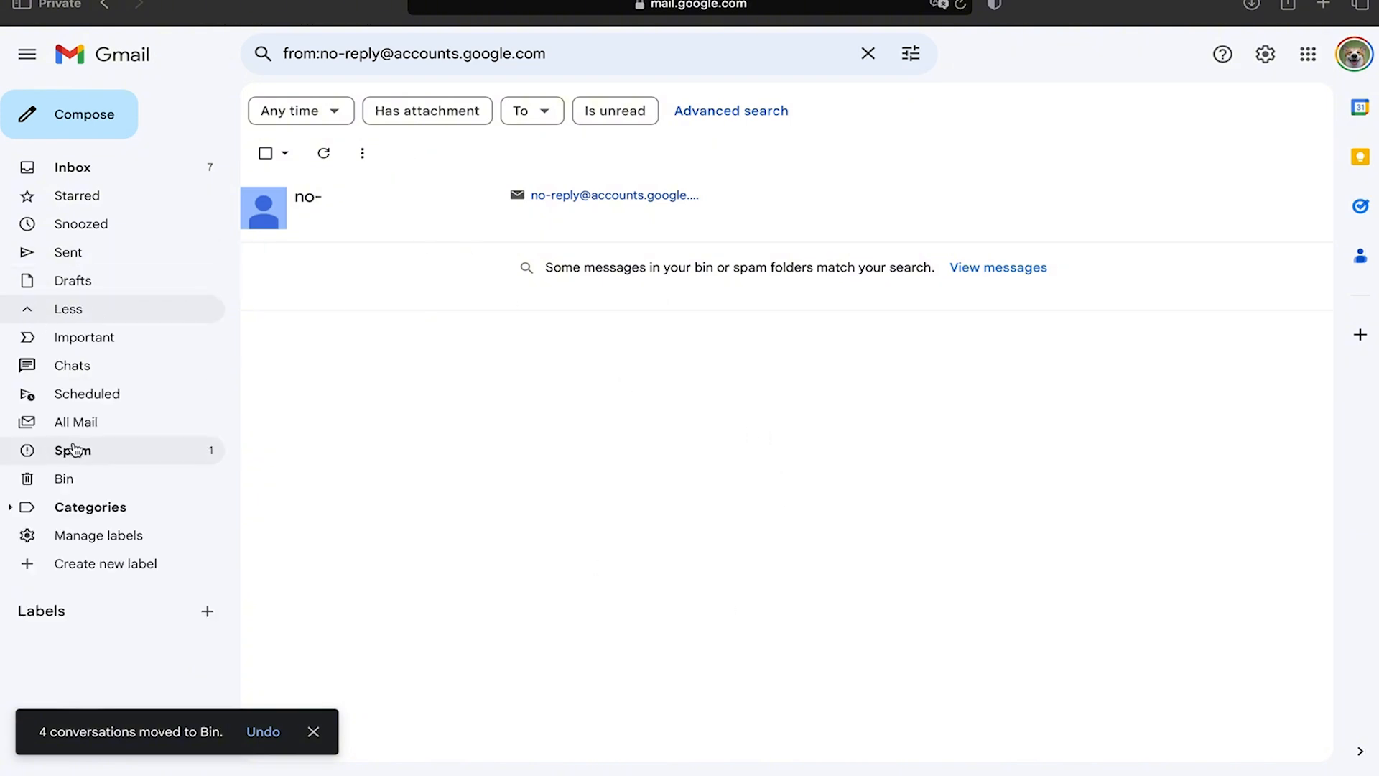
mouse_move(96, 472)
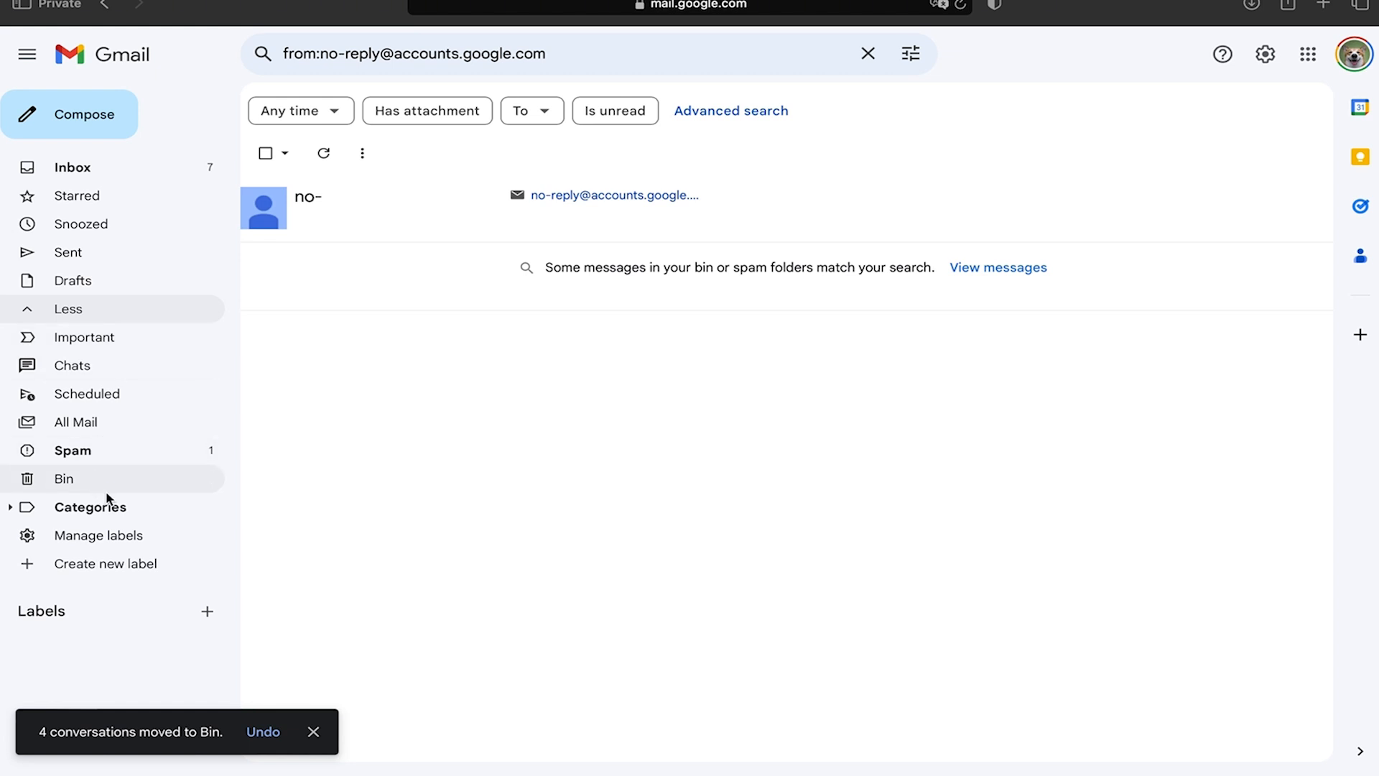
mouse_move(120, 527)
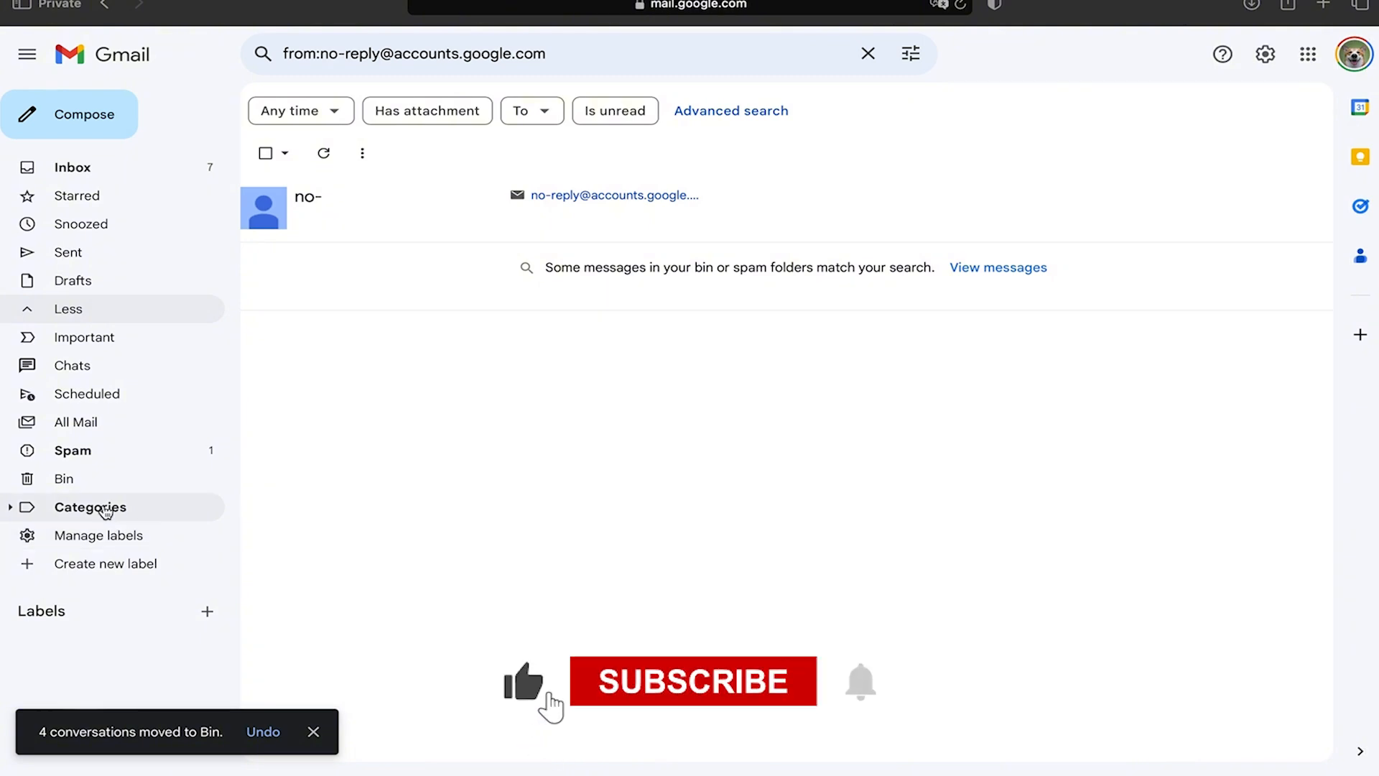
click(693, 681)
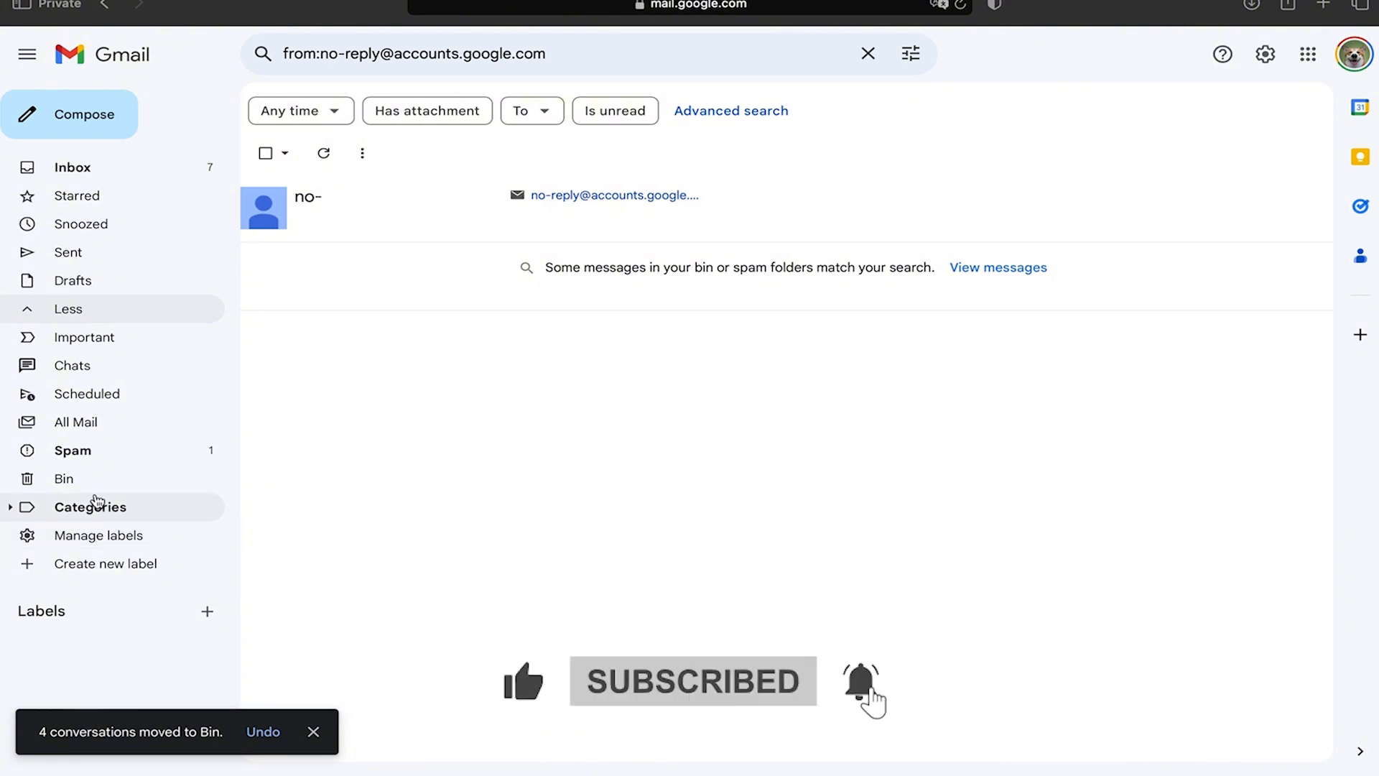